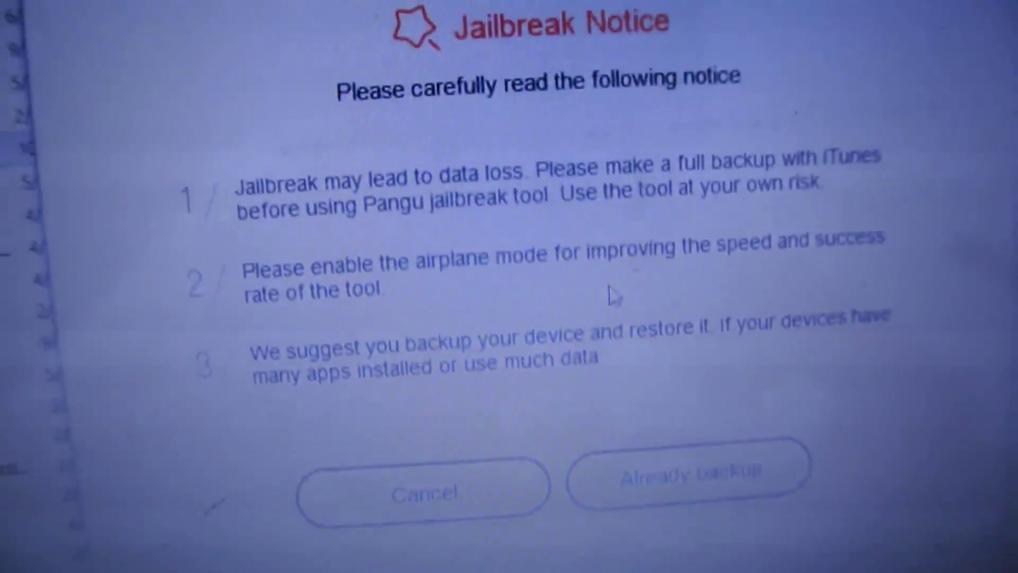
Confirm 'Already backup' on the Jailbreak Notice so jailbreaking begins at 0%
click(689, 477)
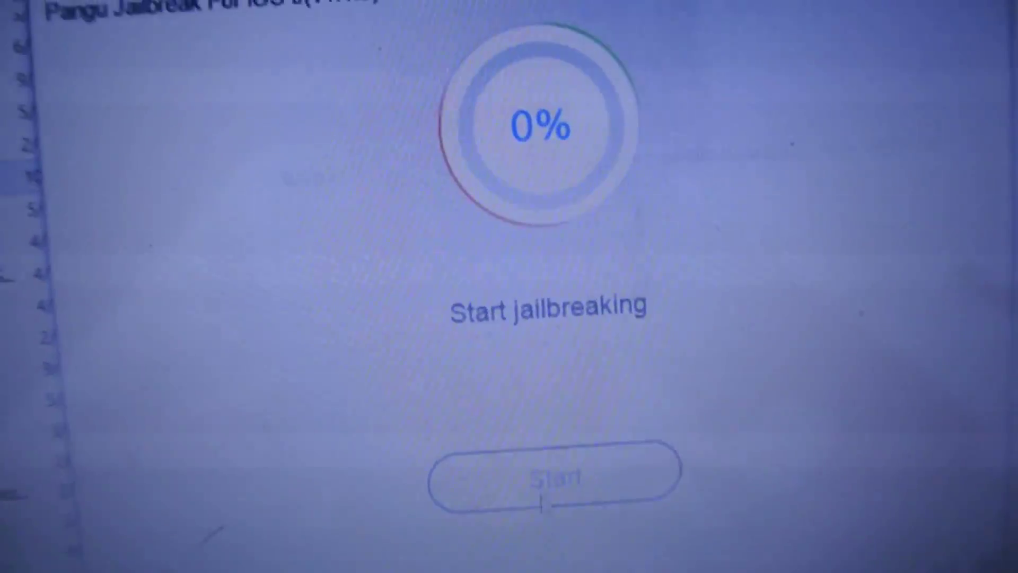